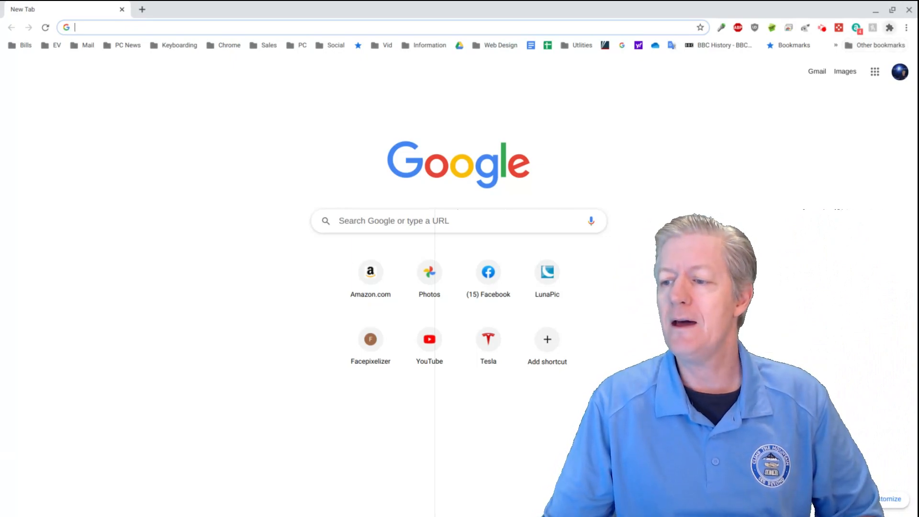
Step: Show the extensions list and the Remove from Chrome option for Amazon Assistant
click(889, 28)
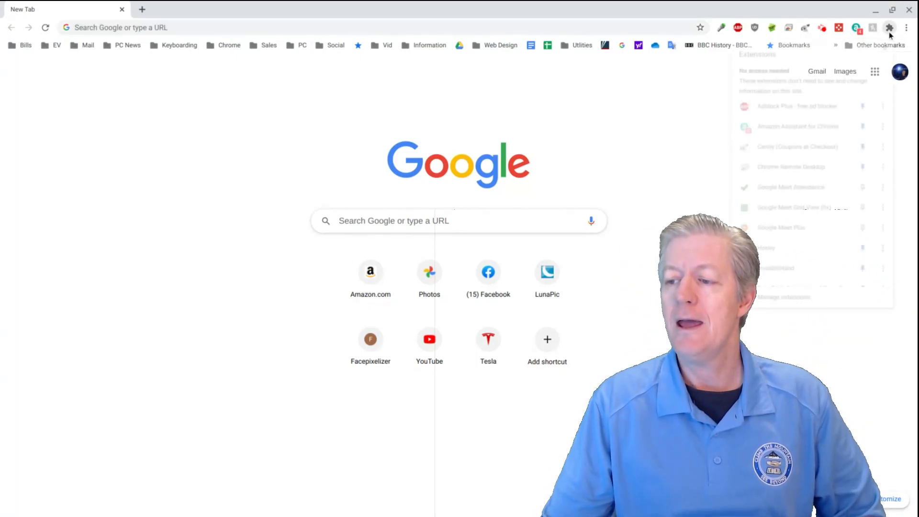
click(888, 28)
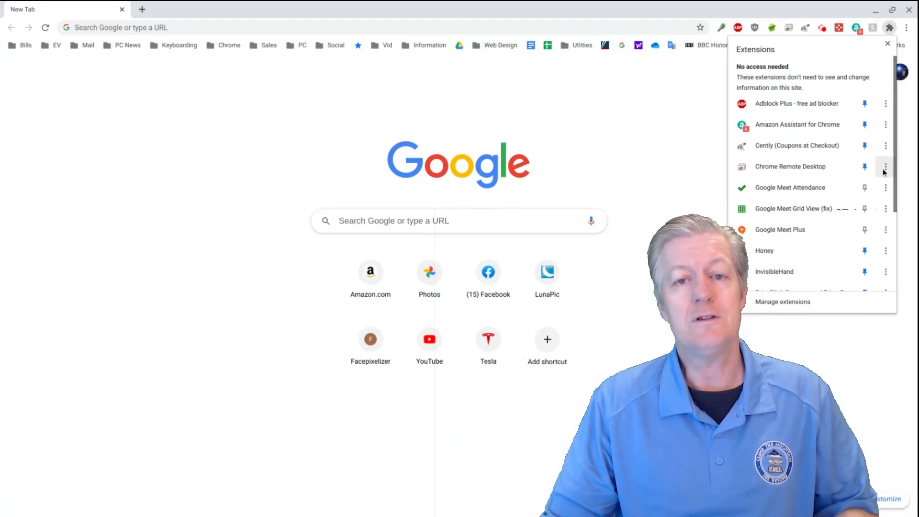
mouse_move(885, 166)
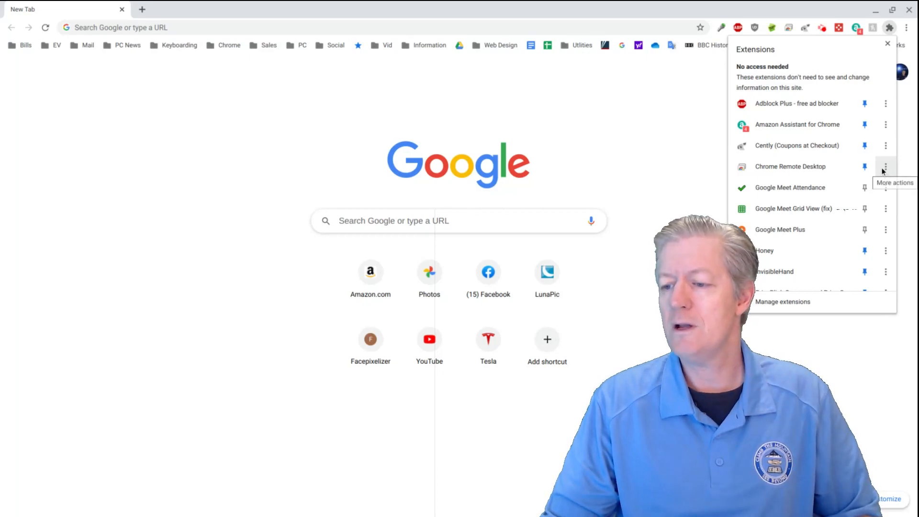
click(885, 125)
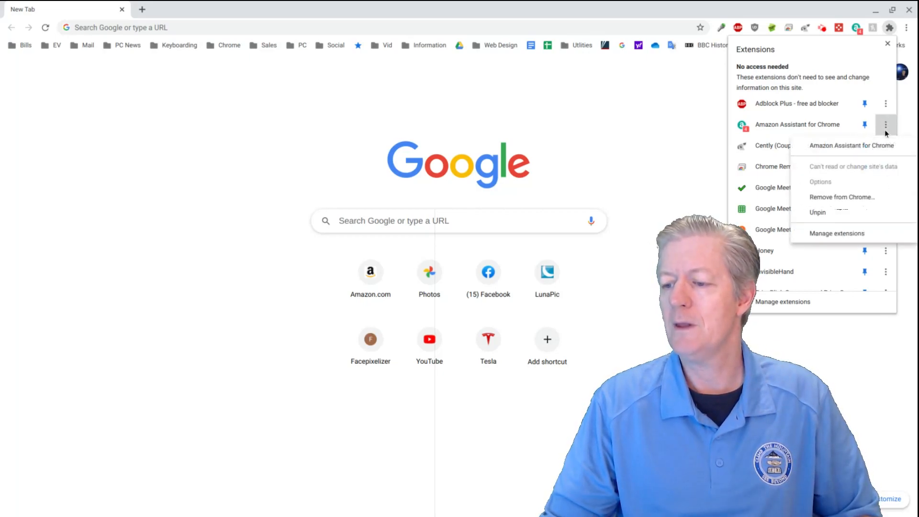
mouse_move(841, 197)
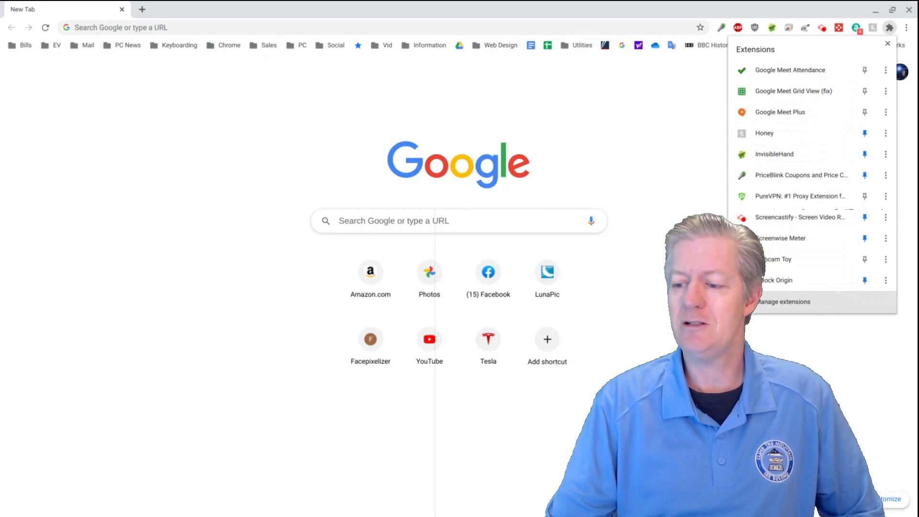
Step: View Adblock Plus details, permissions and site access on the full extensions page
click(785, 302)
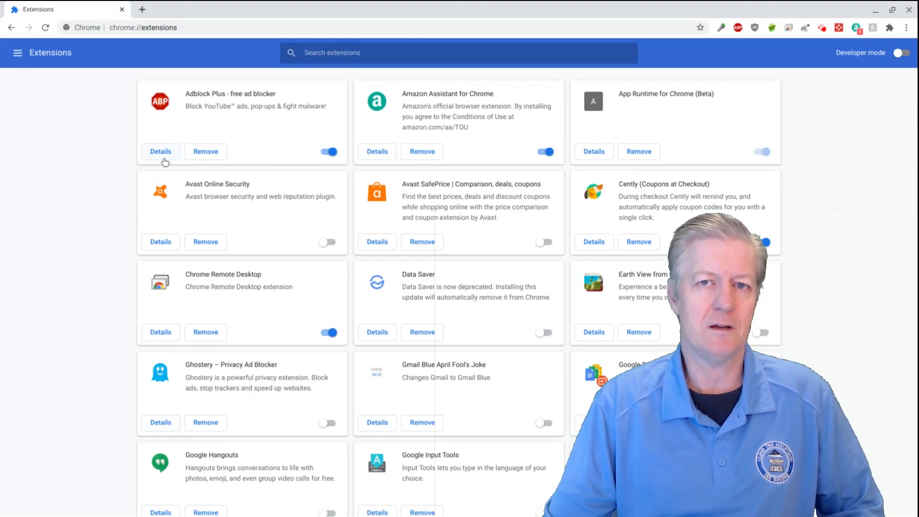
mouse_move(252, 156)
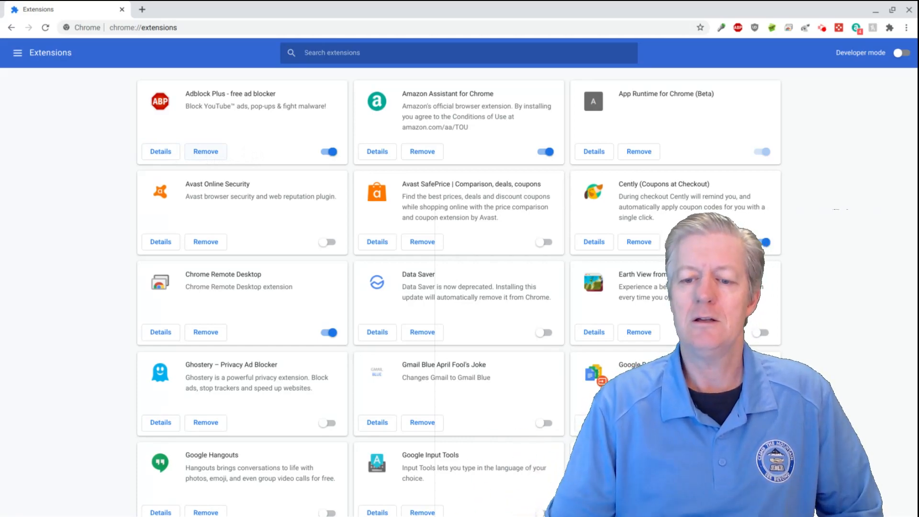
click(160, 151)
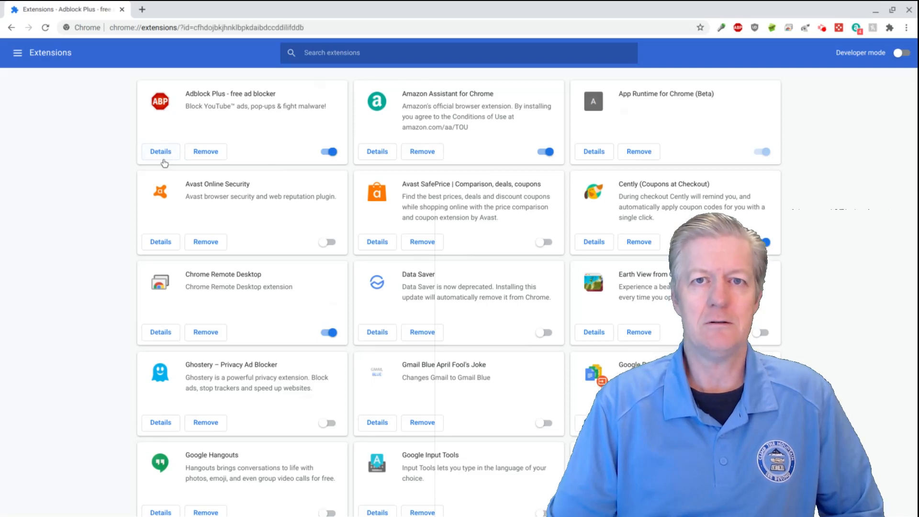
click(161, 151)
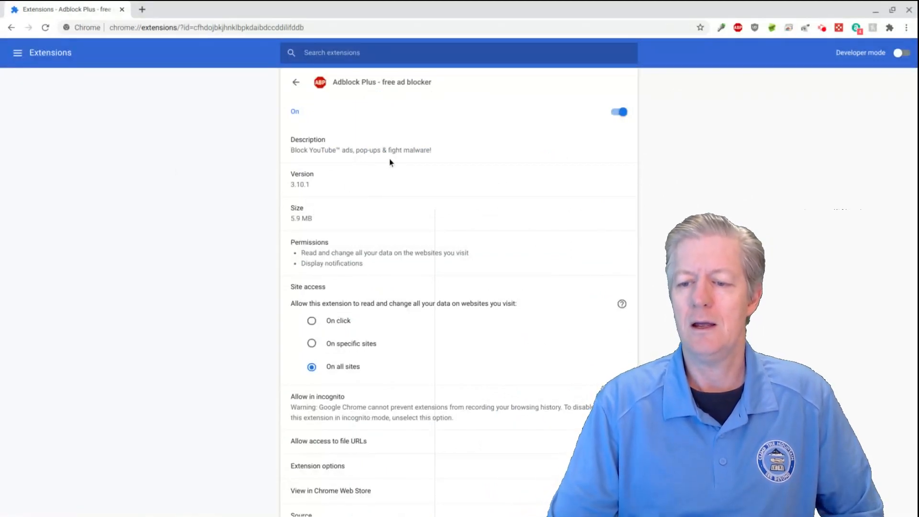
scroll(down, 3)
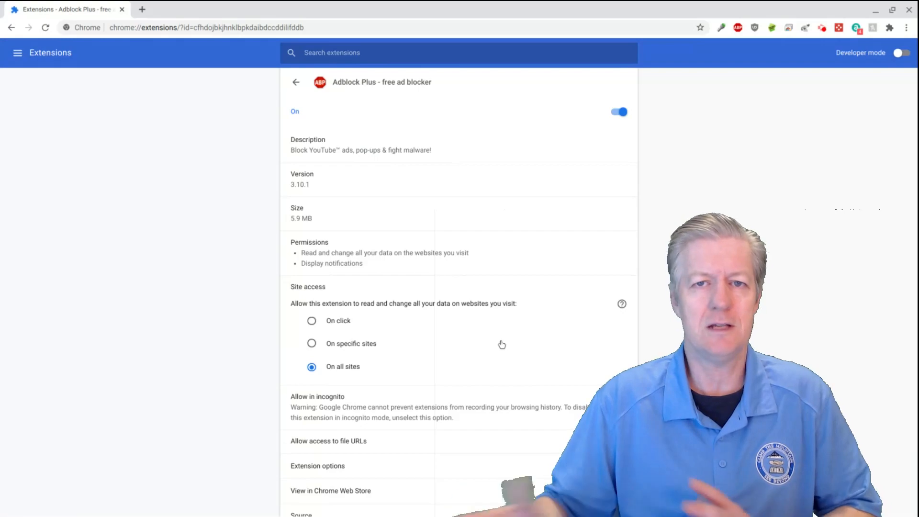
mouse_move(317, 188)
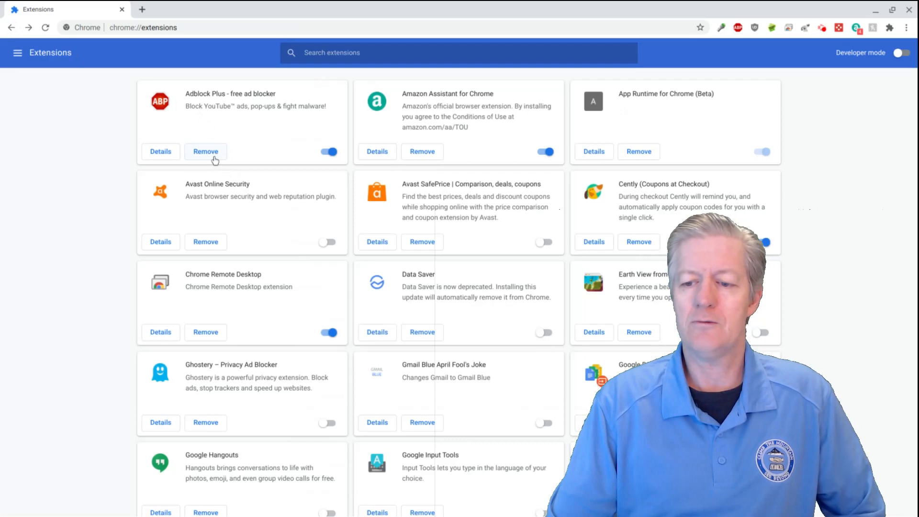
mouse_move(428, 249)
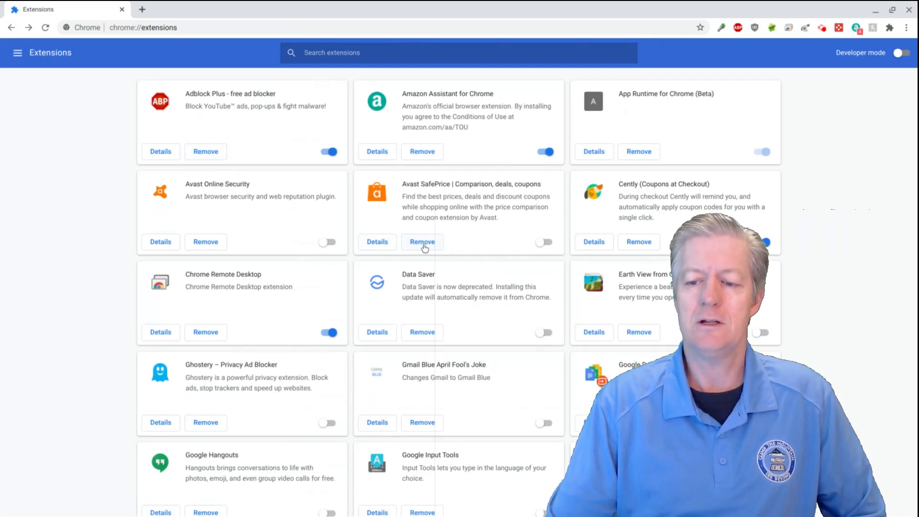
click(422, 241)
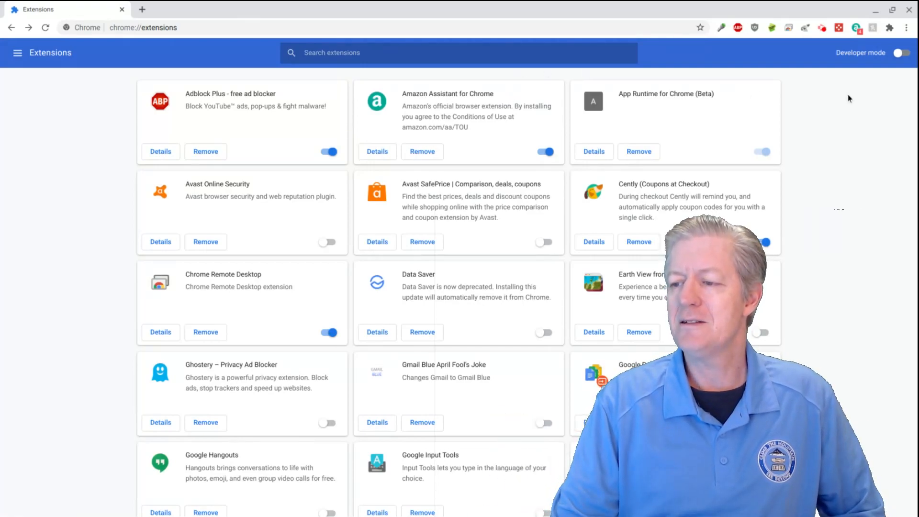
mouse_move(856, 103)
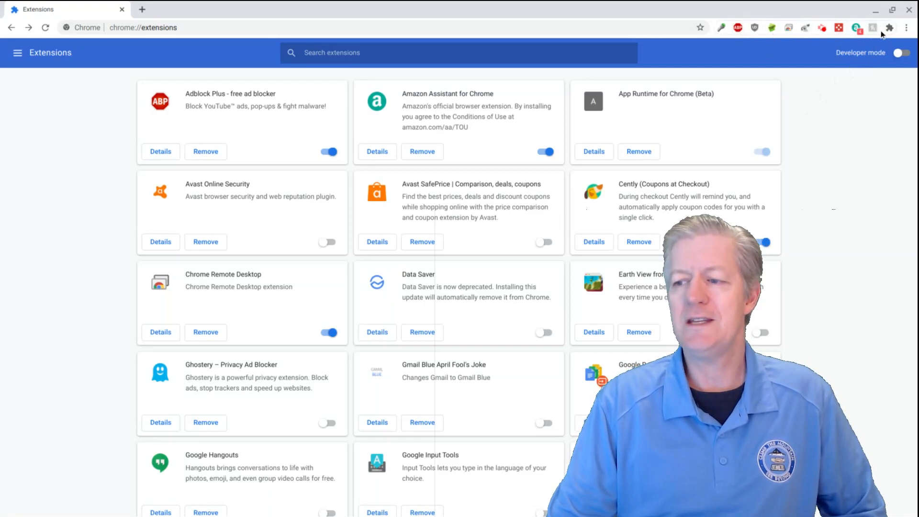
mouse_move(889, 28)
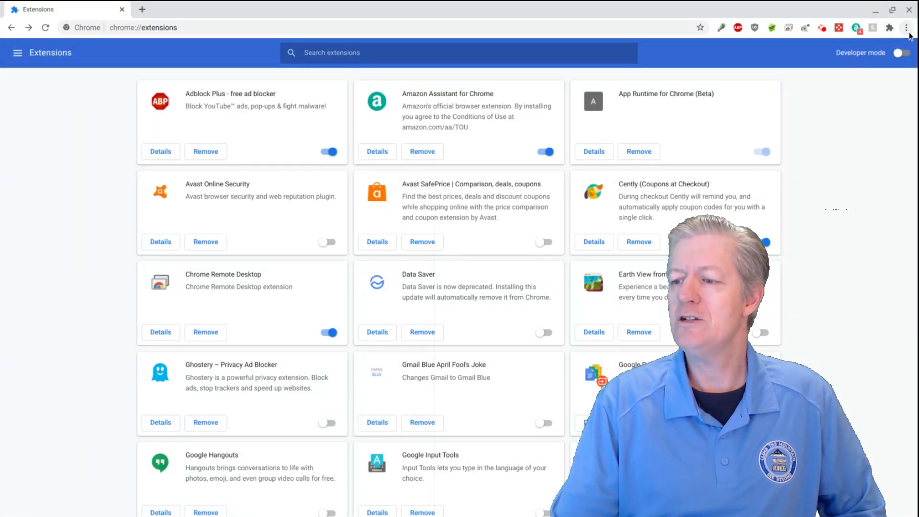
mouse_move(906, 28)
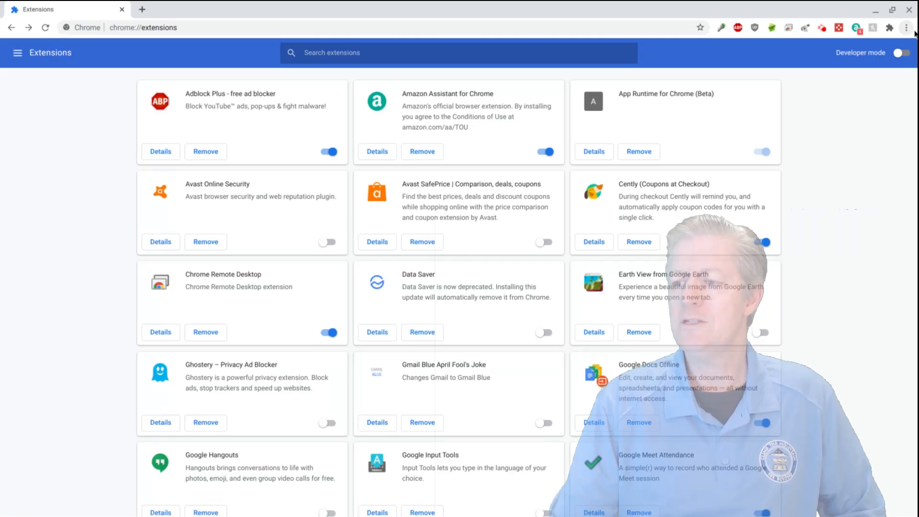
Step: Review Chrome's main menu options such as new incognito window and settings
click(907, 28)
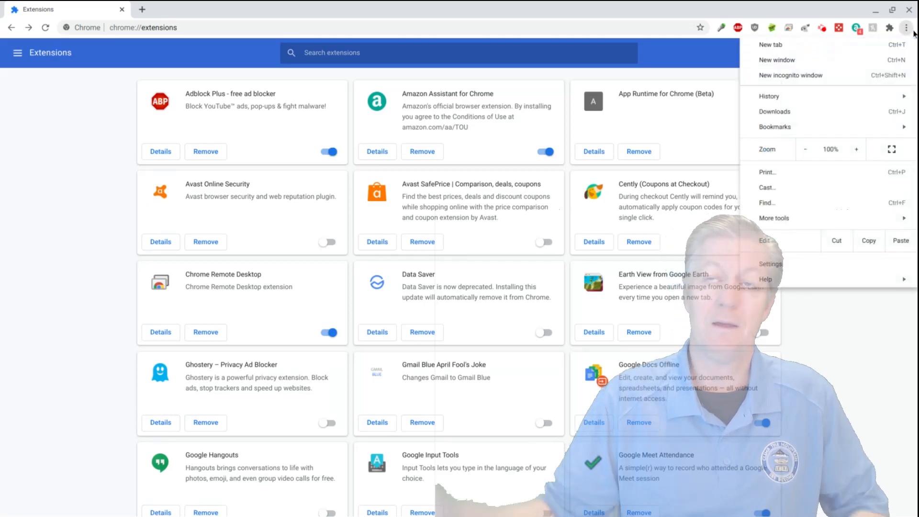
mouse_move(792, 74)
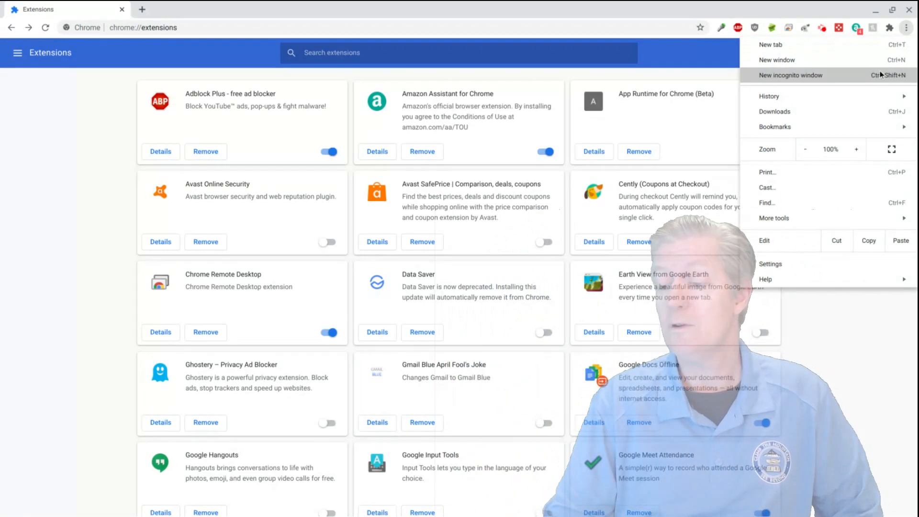
click(774, 219)
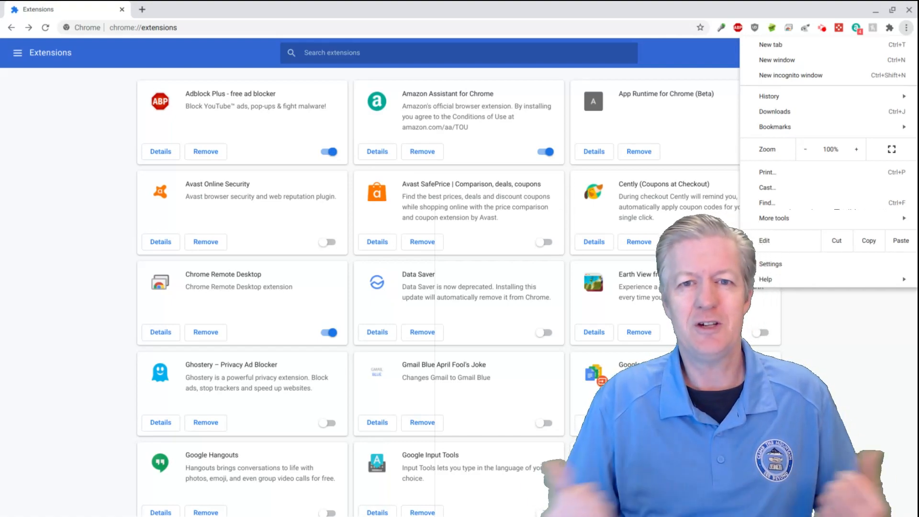
mouse_move(226, 312)
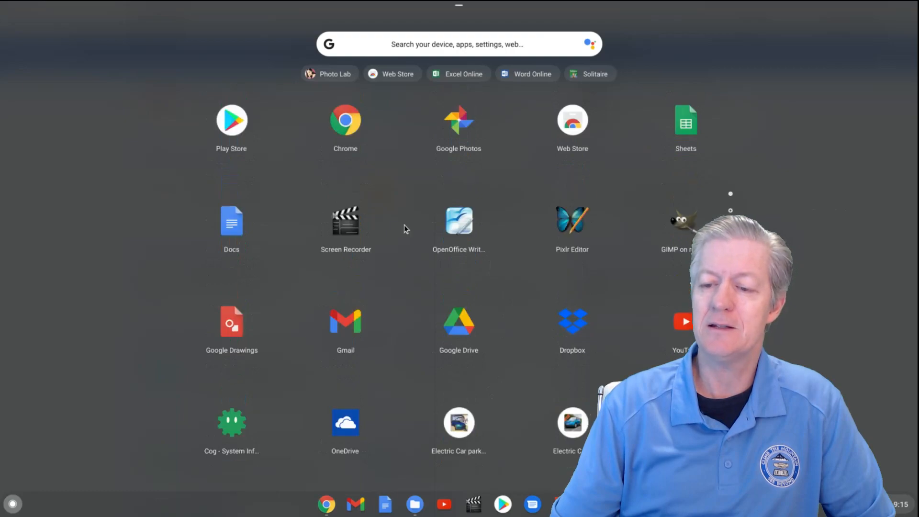
mouse_move(231, 132)
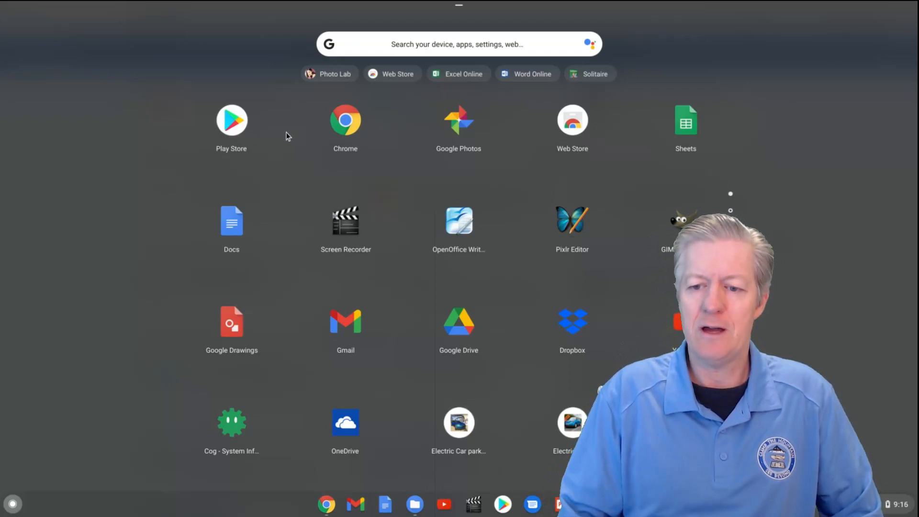
mouse_move(368, 140)
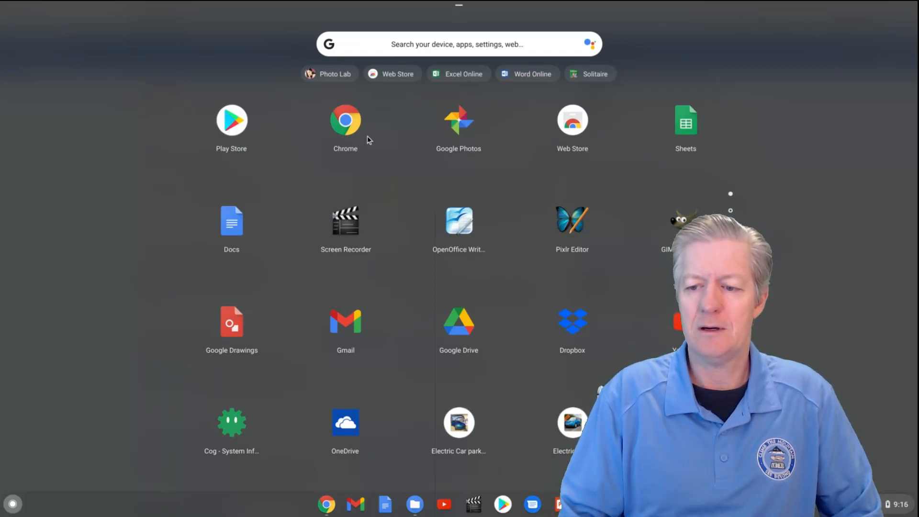
mouse_move(508, 160)
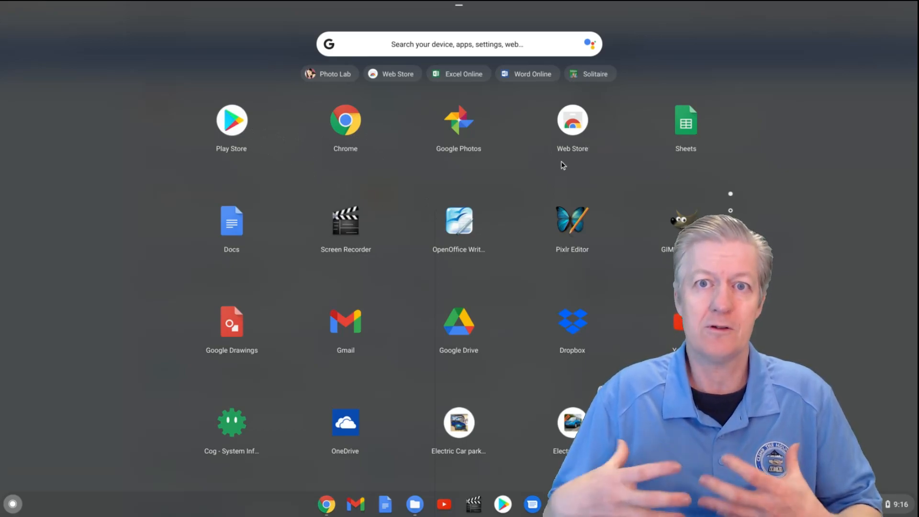
mouse_move(615, 227)
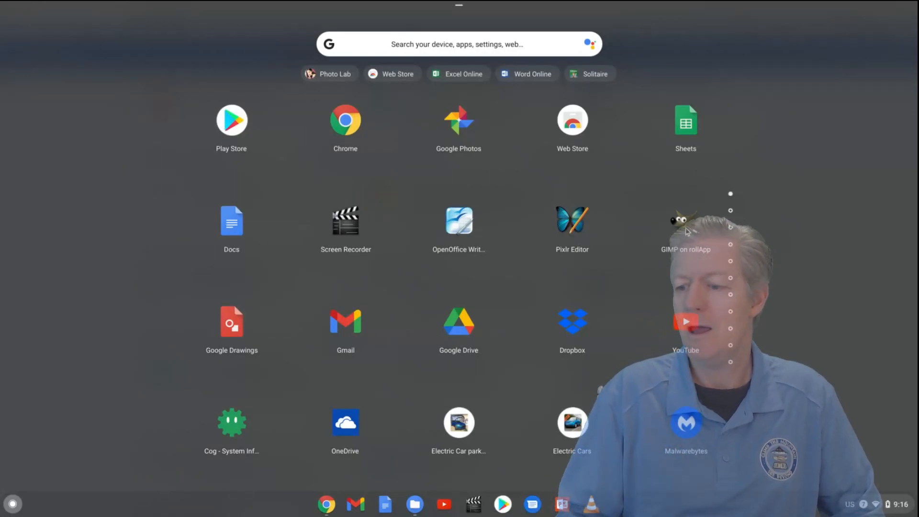
Step: Browse launcher app options for GIMP on rollApp and TiltShiftMaker on the second page
right_click(685, 223)
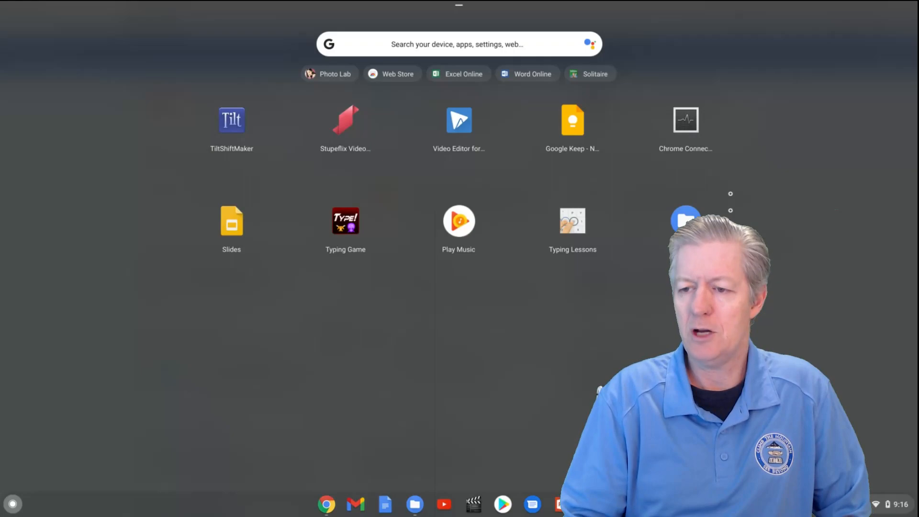
scroll(down, 3)
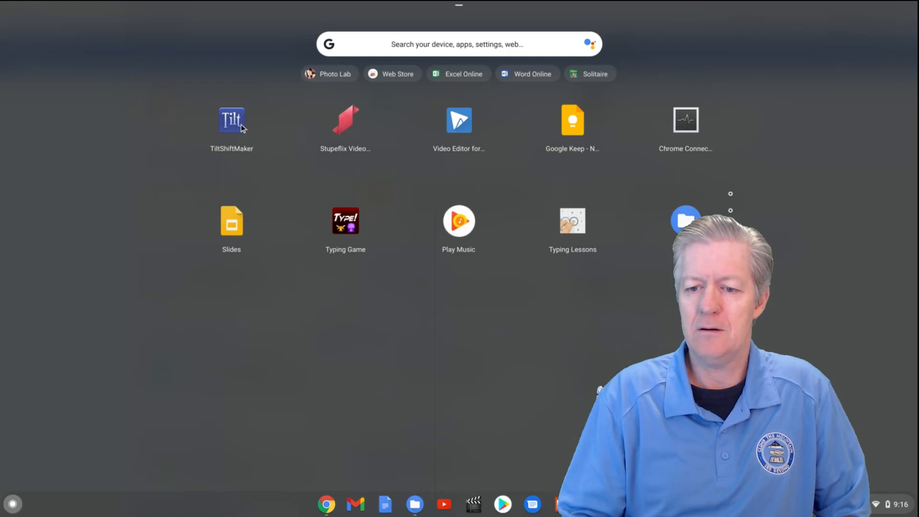
right_click(230, 120)
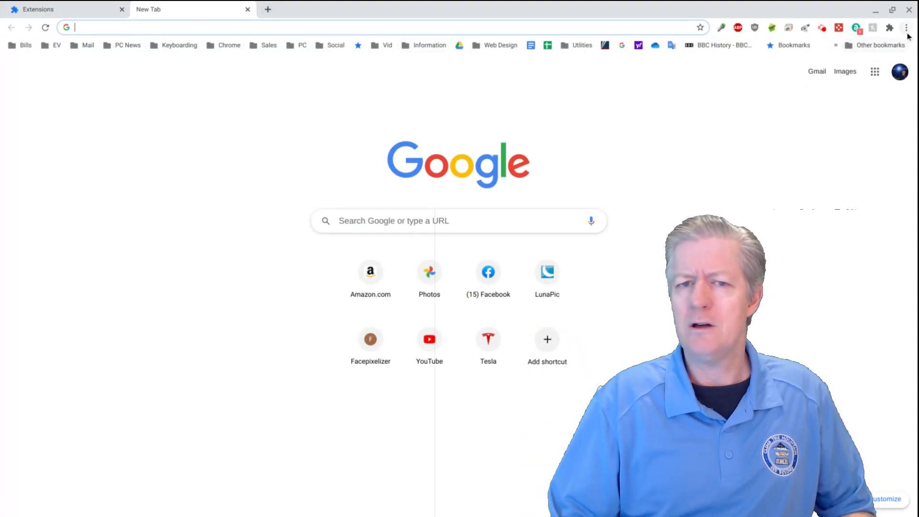
mouse_move(905, 27)
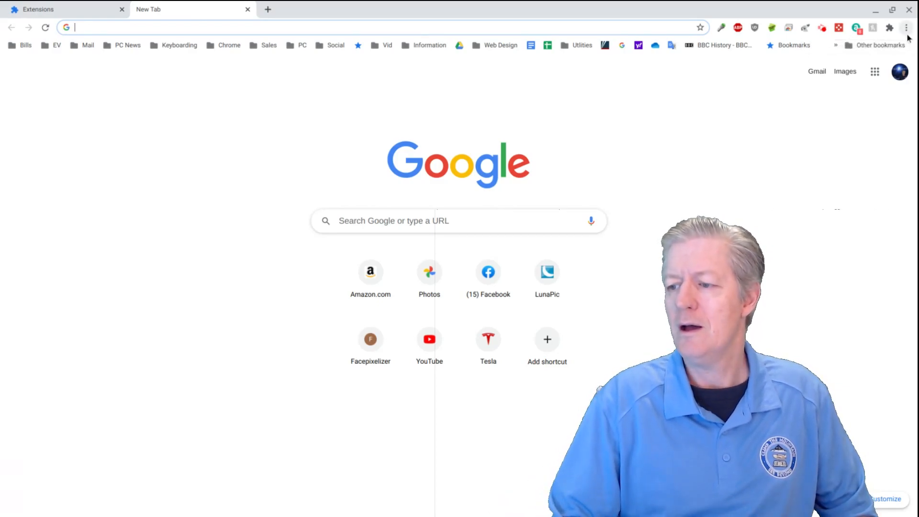
Step: Reach Chrome's settings page from the main menu on a new tab
click(905, 28)
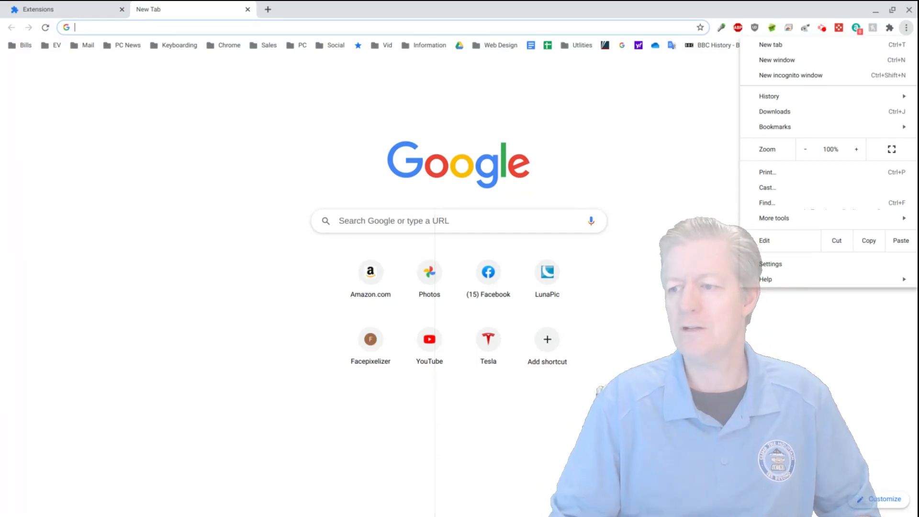
mouse_move(800, 257)
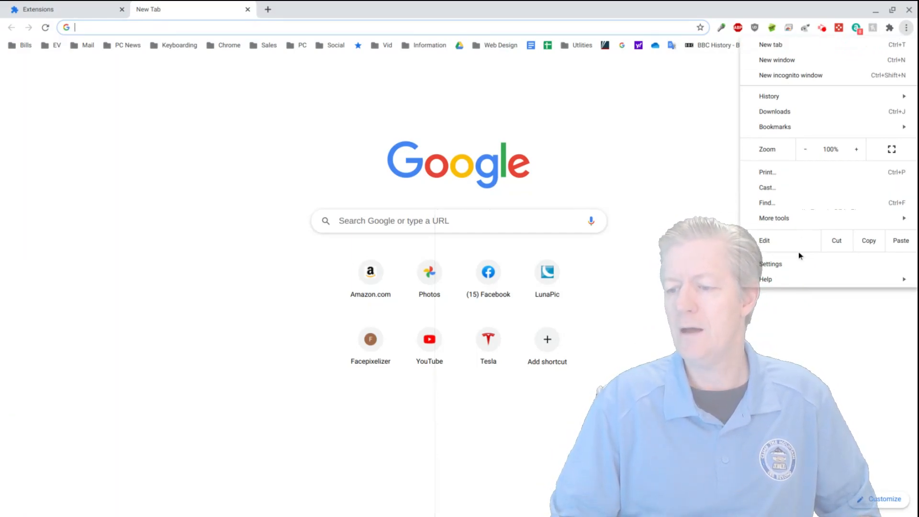
click(769, 264)
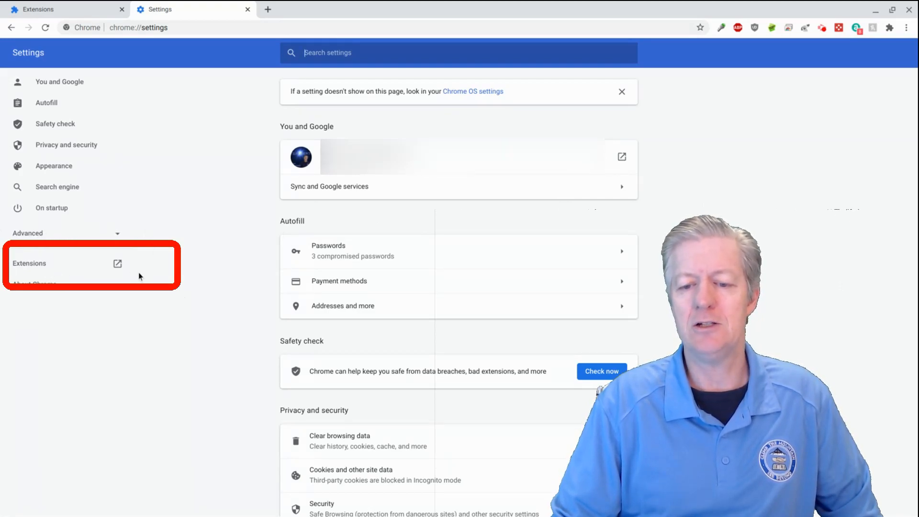
mouse_move(129, 271)
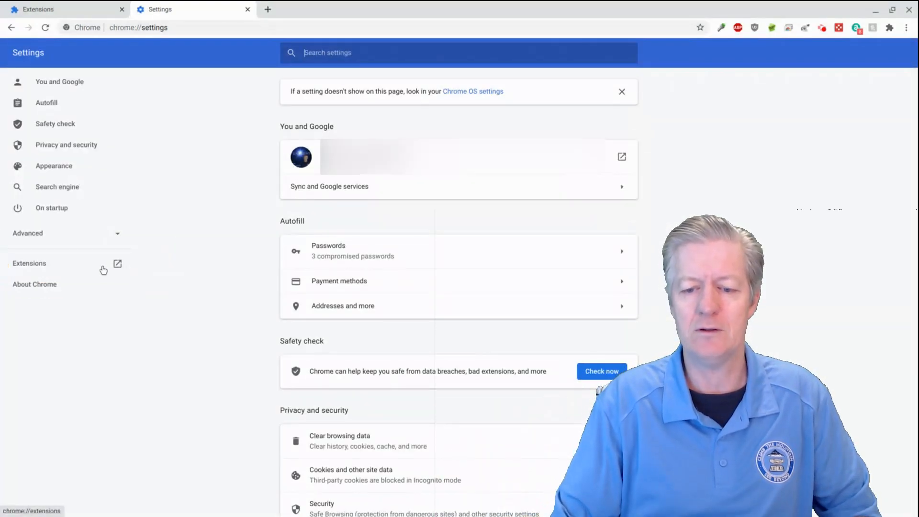
Step: View the extensions page from the settings sidebar, then return to the Settings tab
click(117, 264)
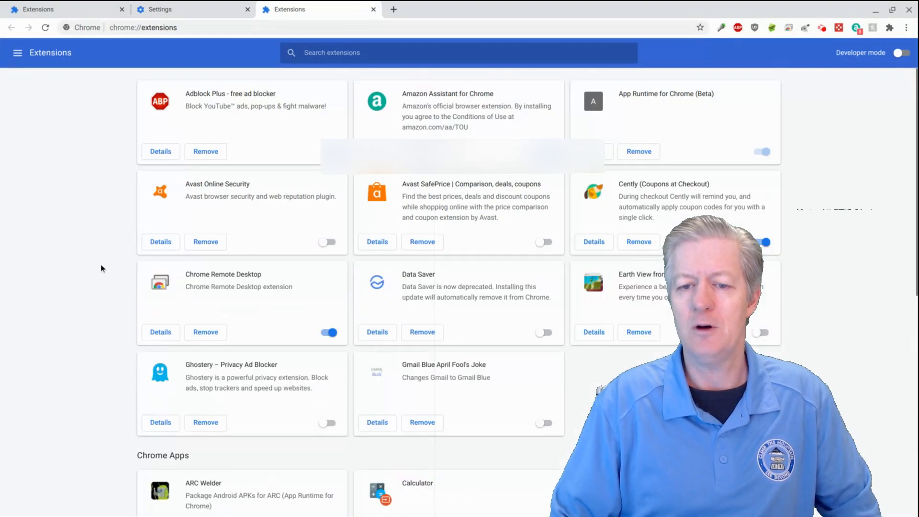
scroll(down, 3)
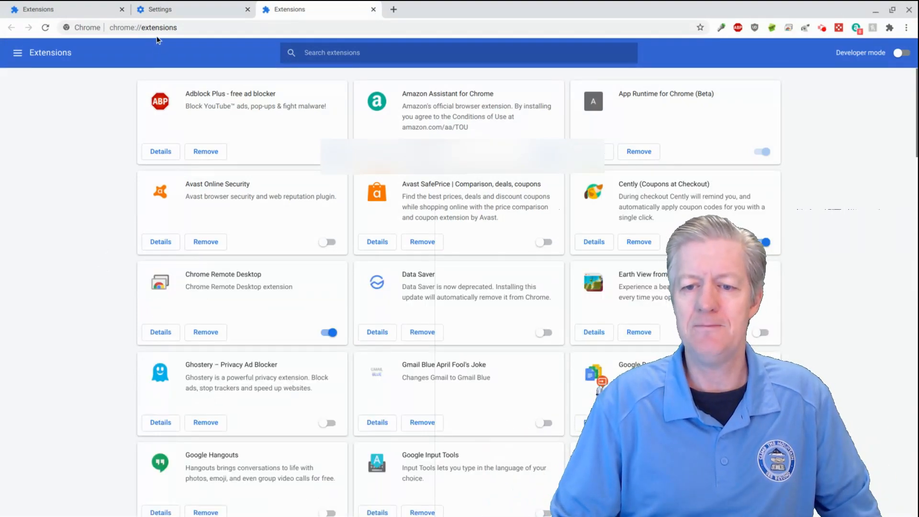
click(188, 10)
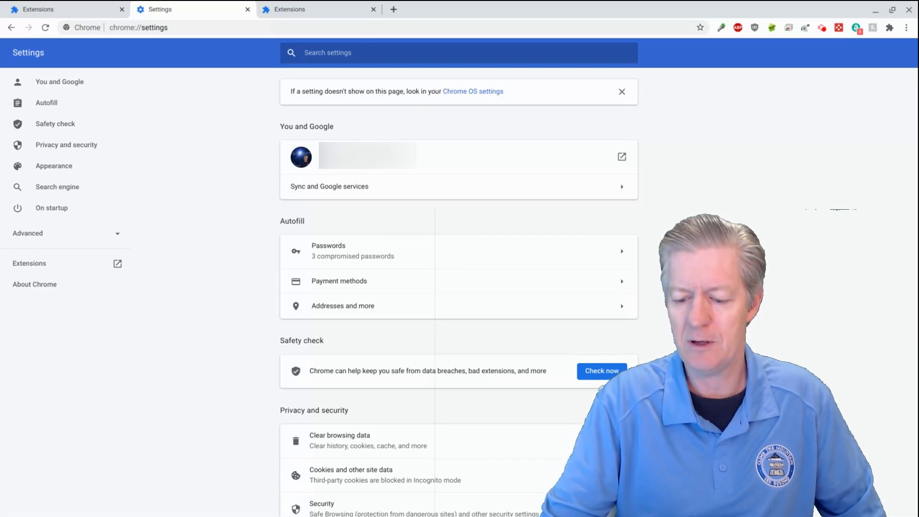
Step: Search Chrome settings for "check" to surface the Safety check section
text(chec)
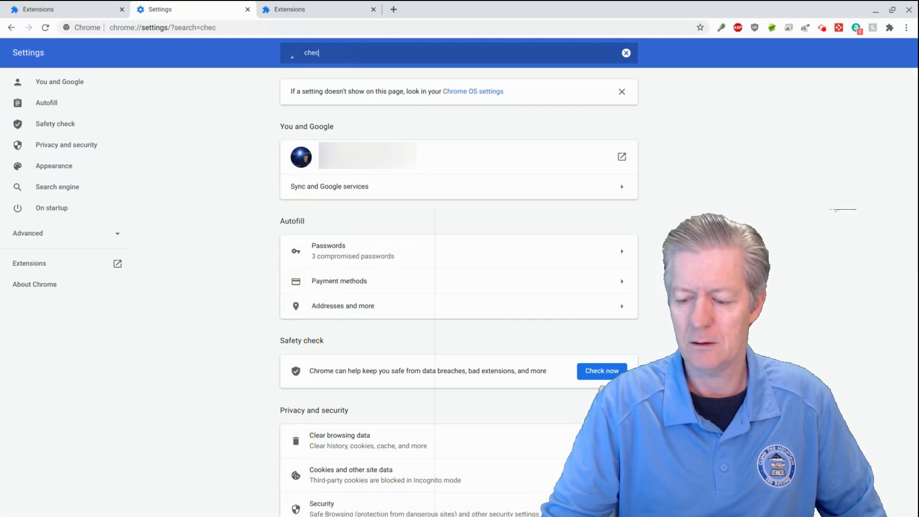
text(k)
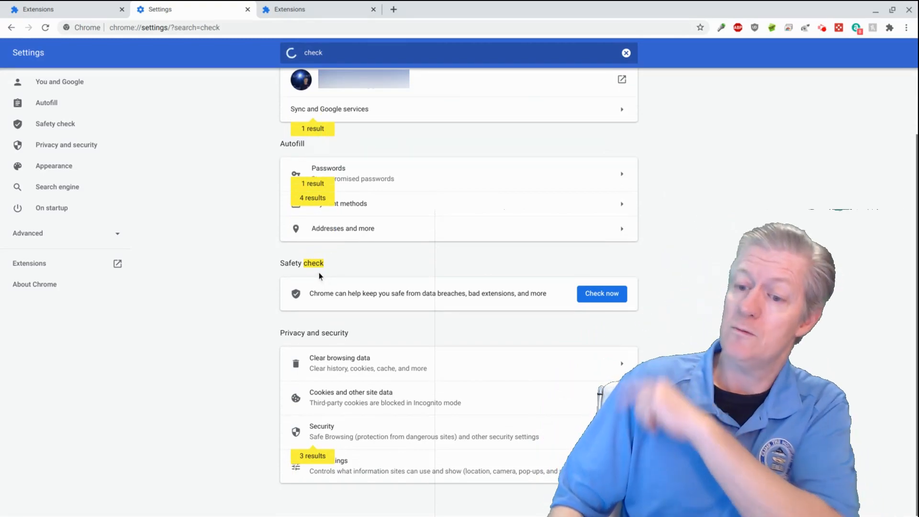
mouse_move(505, 275)
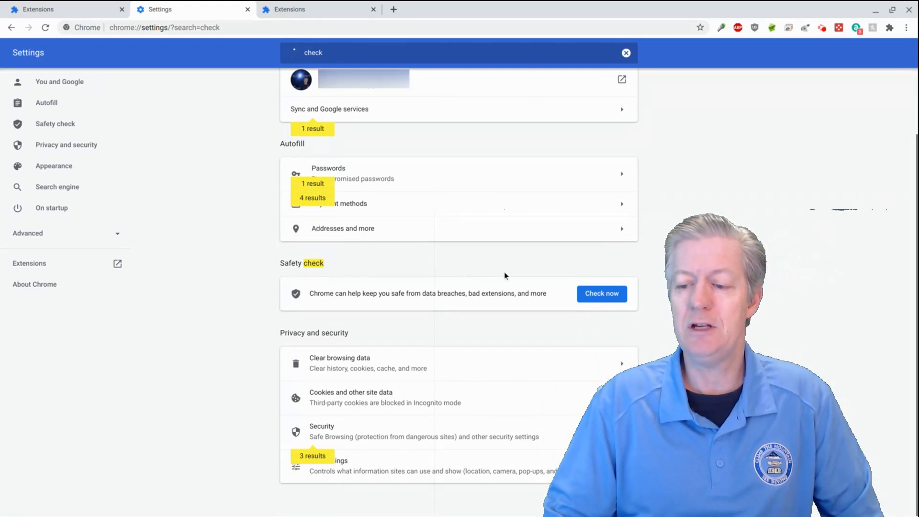
click(601, 293)
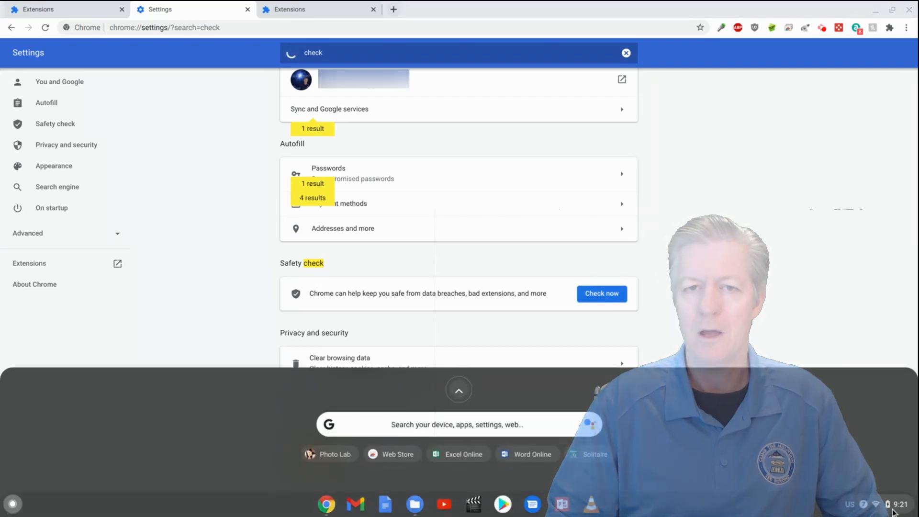
mouse_move(853, 432)
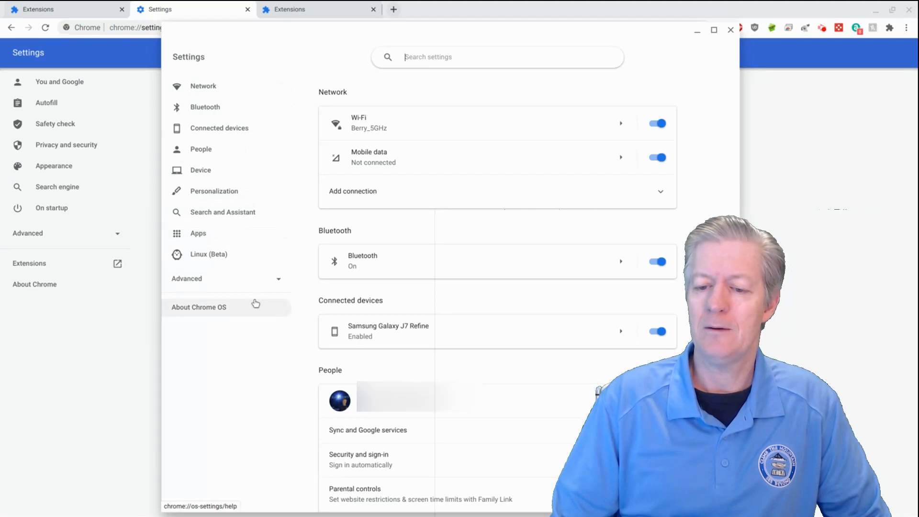
mouse_move(259, 301)
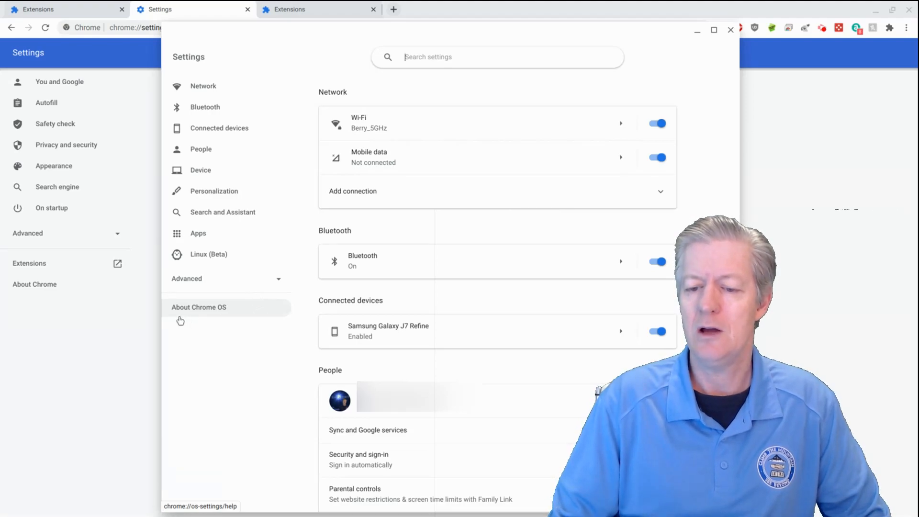
mouse_move(201, 315)
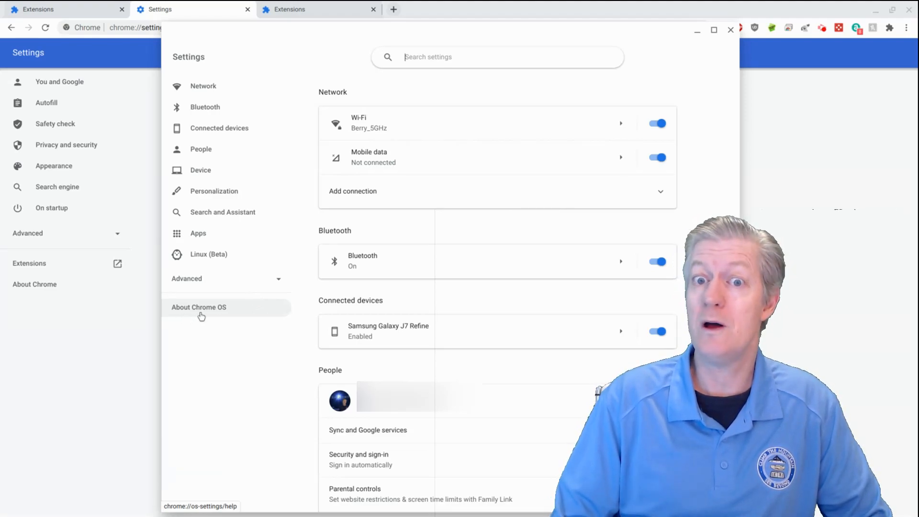
Step: Visit About Chrome OS, then filter Chrome settings for "check" again
click(199, 307)
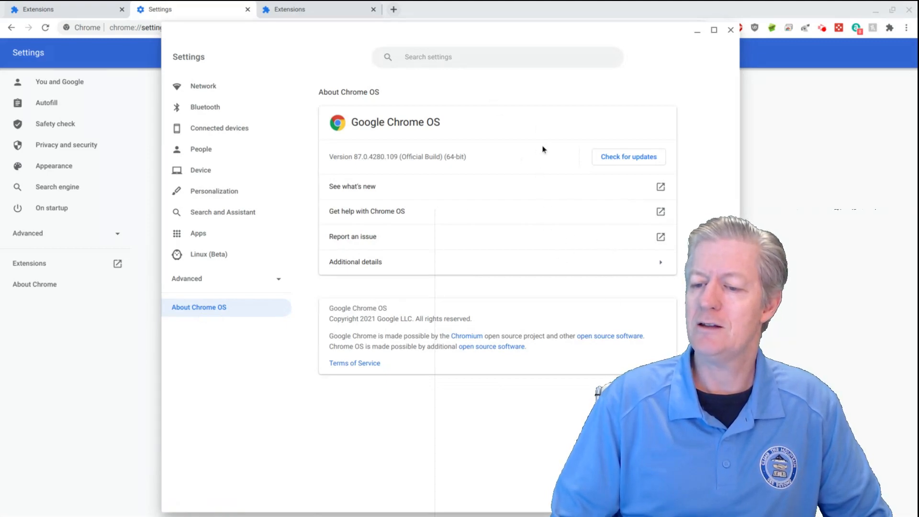
mouse_move(639, 166)
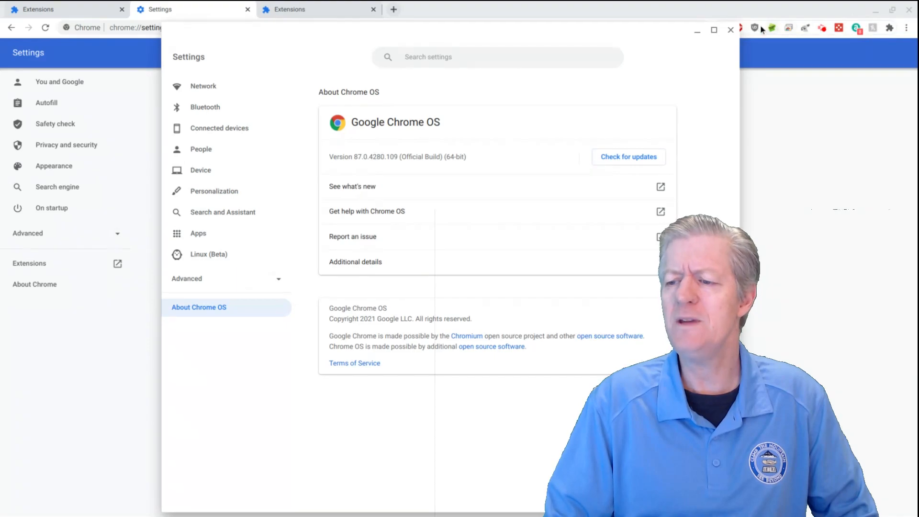
text(check)
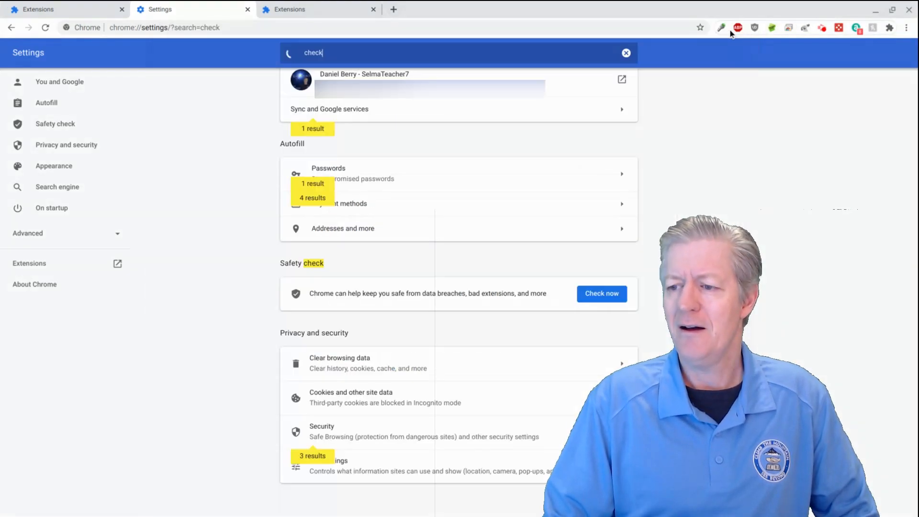